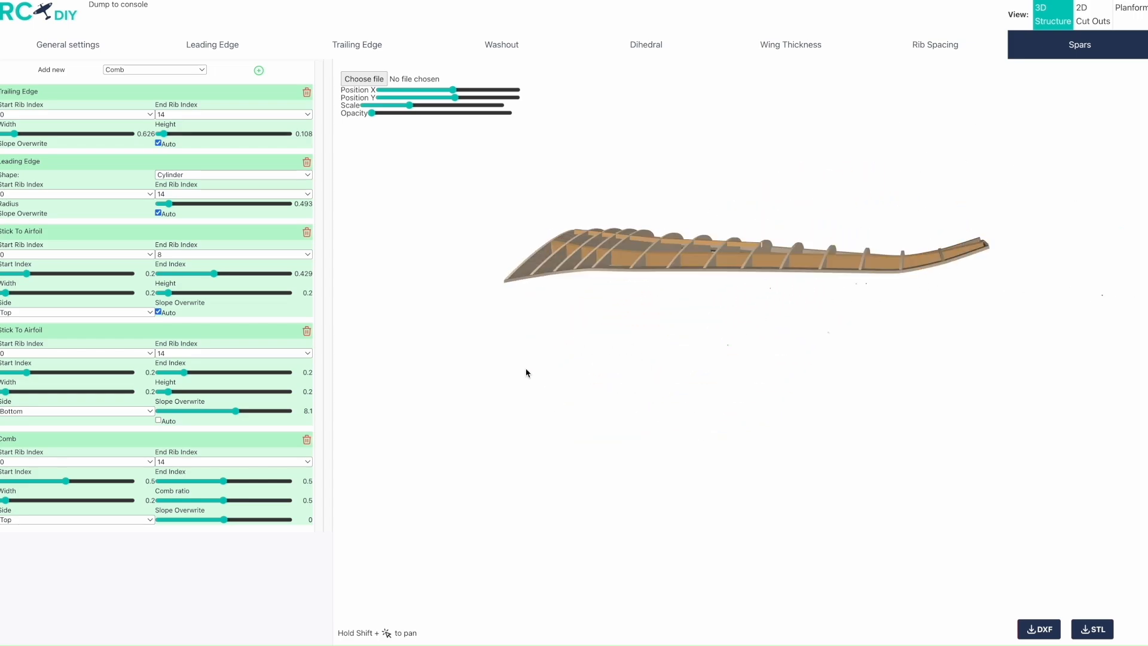
Step: Rotate the Scratch 3D Printed template wing to view its diamond inner structure
left_click_drag(526, 373, 655, 393)
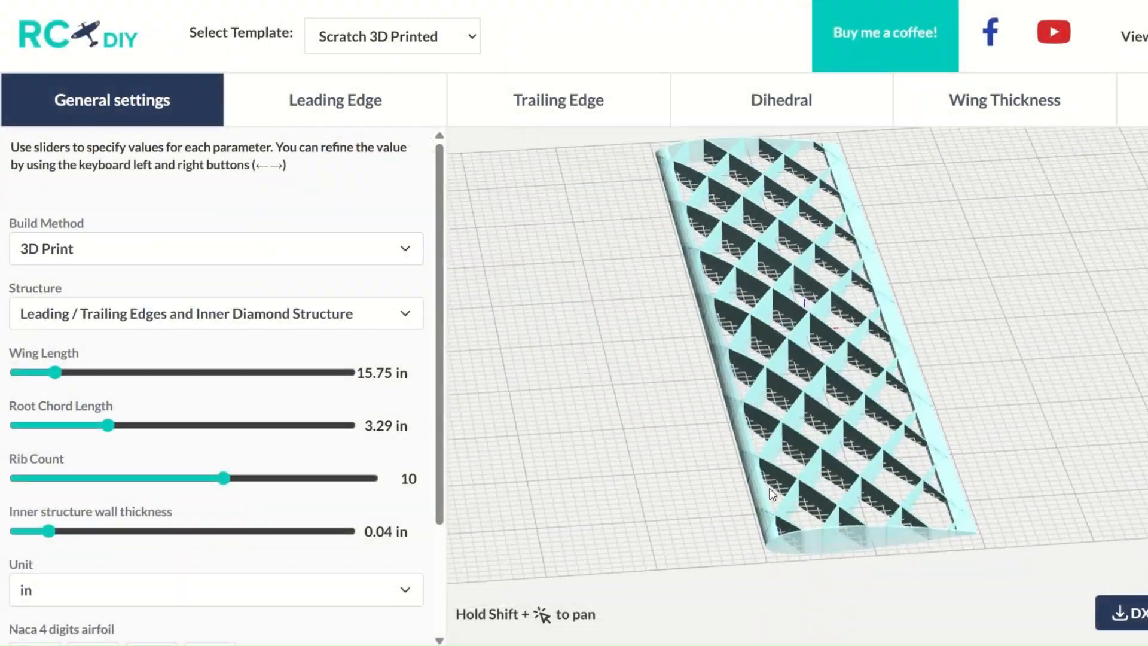
Step: Set the root chord to 5.41 in and the rib count to 12, then inspect the profile
left_click_drag(110, 424, 186, 425)
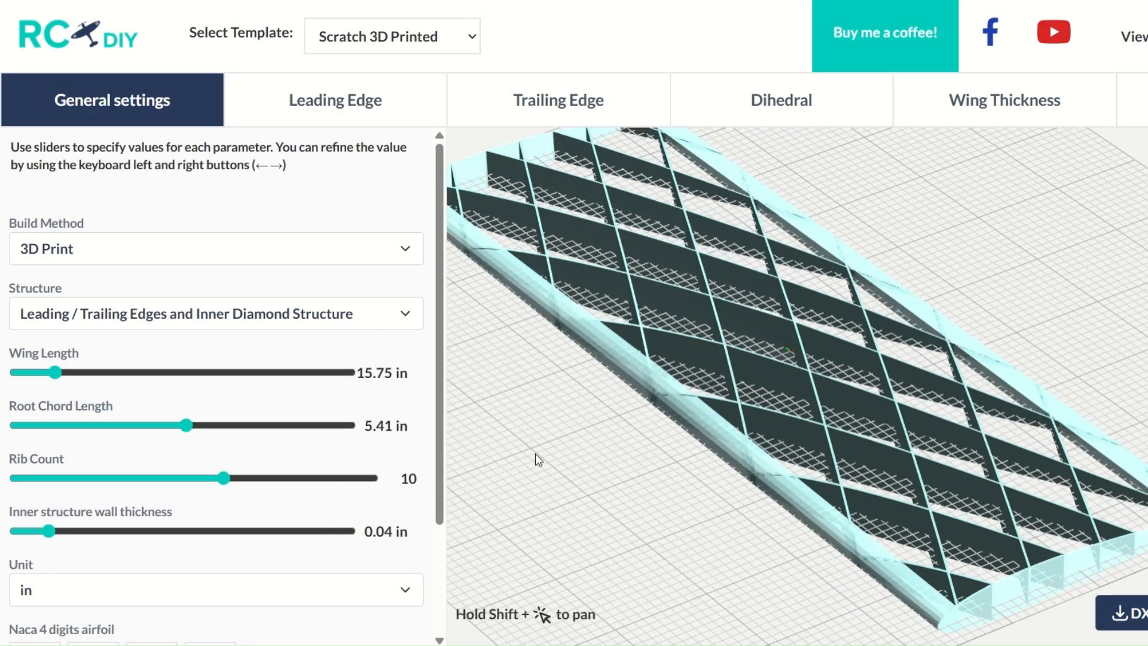
left_click_drag(224, 478, 284, 479)
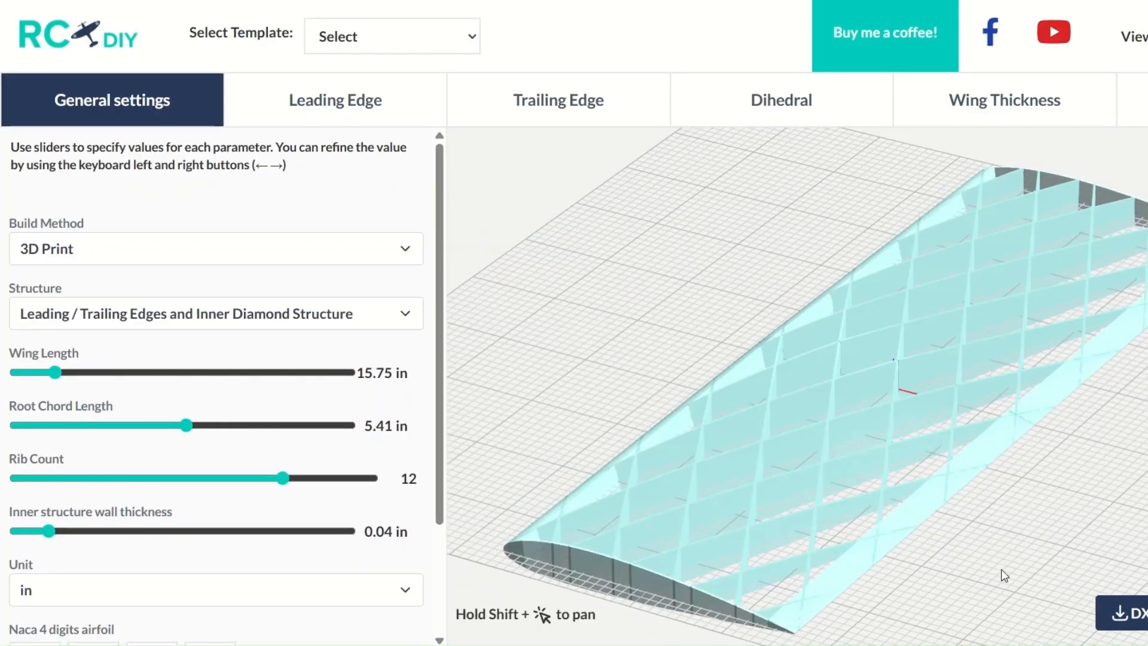
left_click_drag(1003, 576, 461, 437)
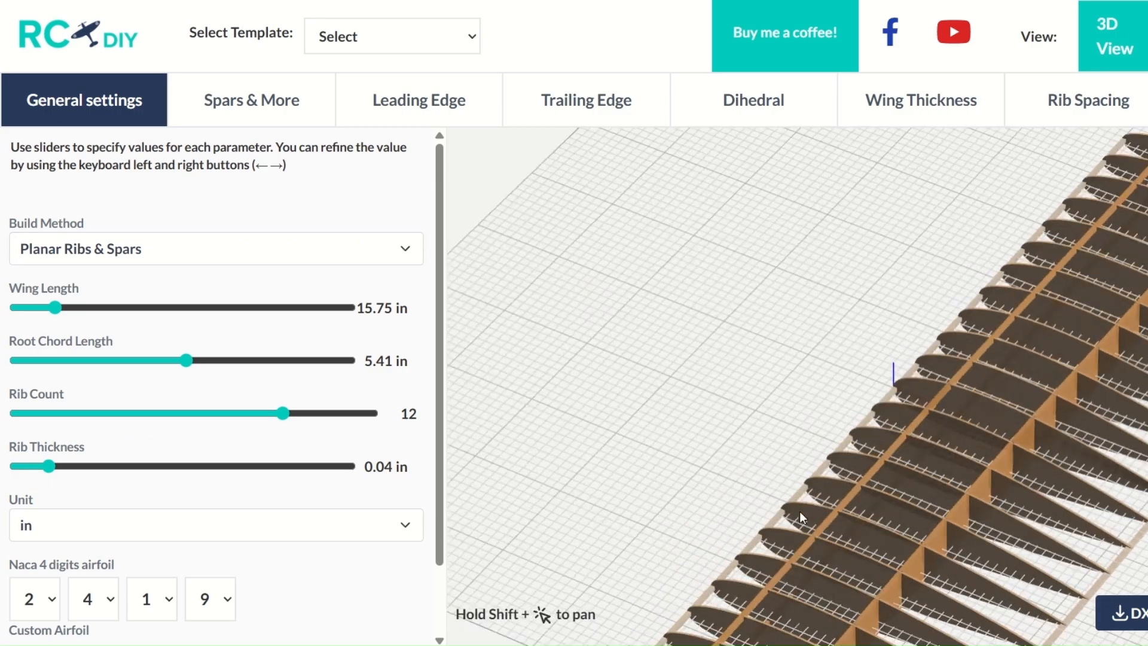
Step: Orbit the planar ribs-and-spars wing to inspect its NACA 2419 ribs
left_click_drag(798, 517, 935, 476)
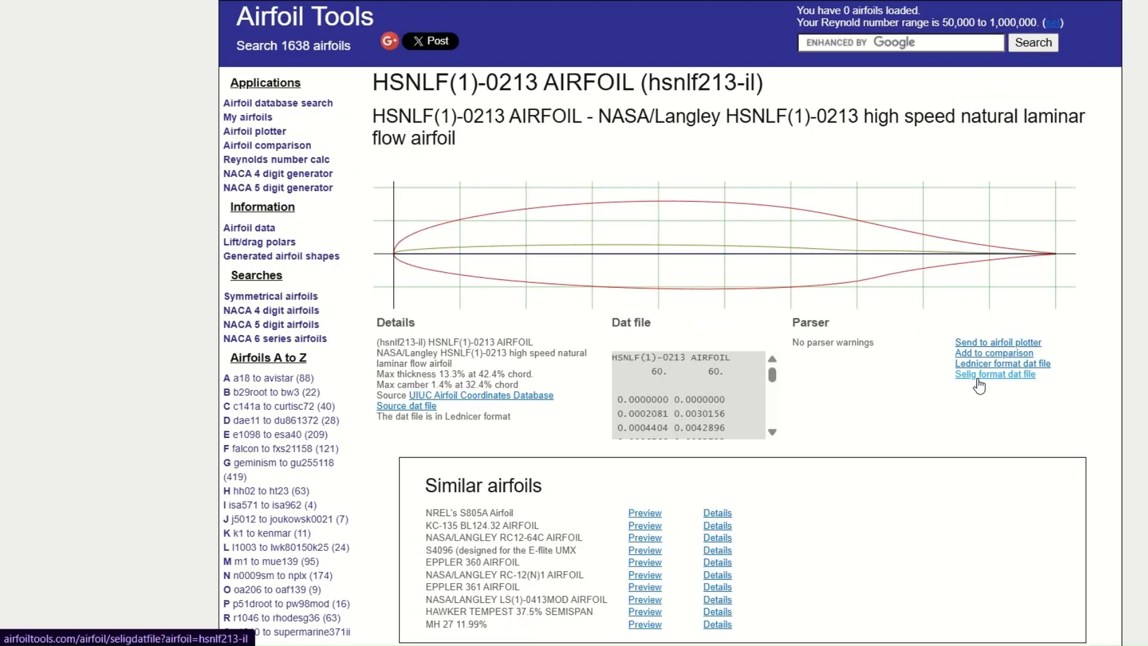
Step: Save the HSNLF(1)-0213 Selig-format dat file to Downloads for the custom airfoil
left_click(998, 374)
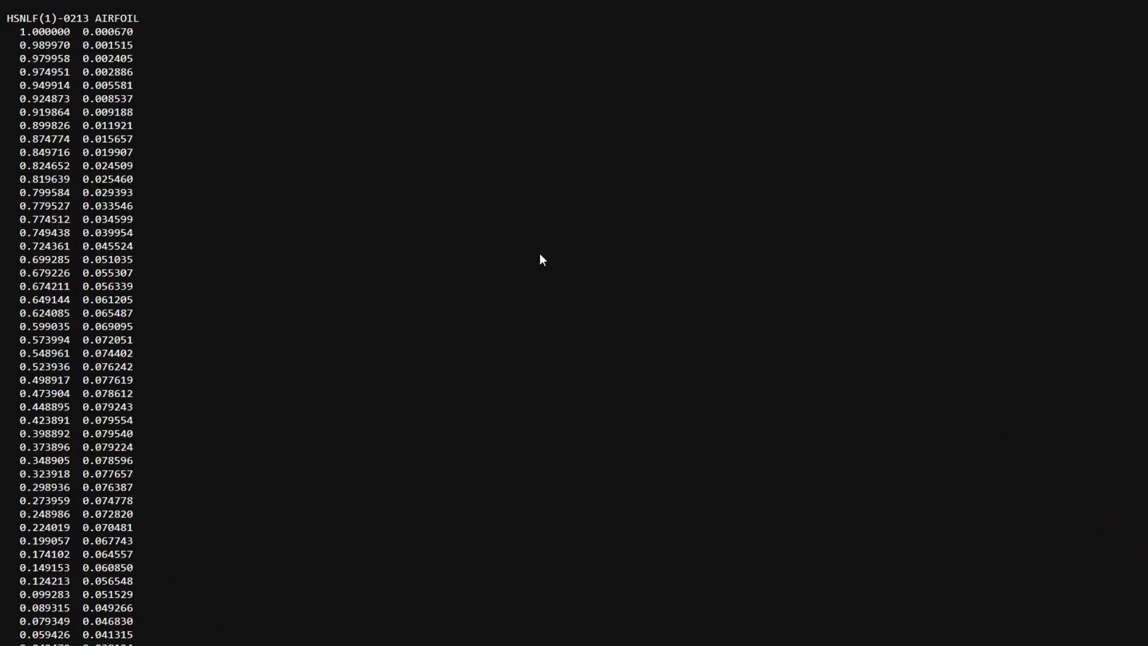
mouse_move(407, 291)
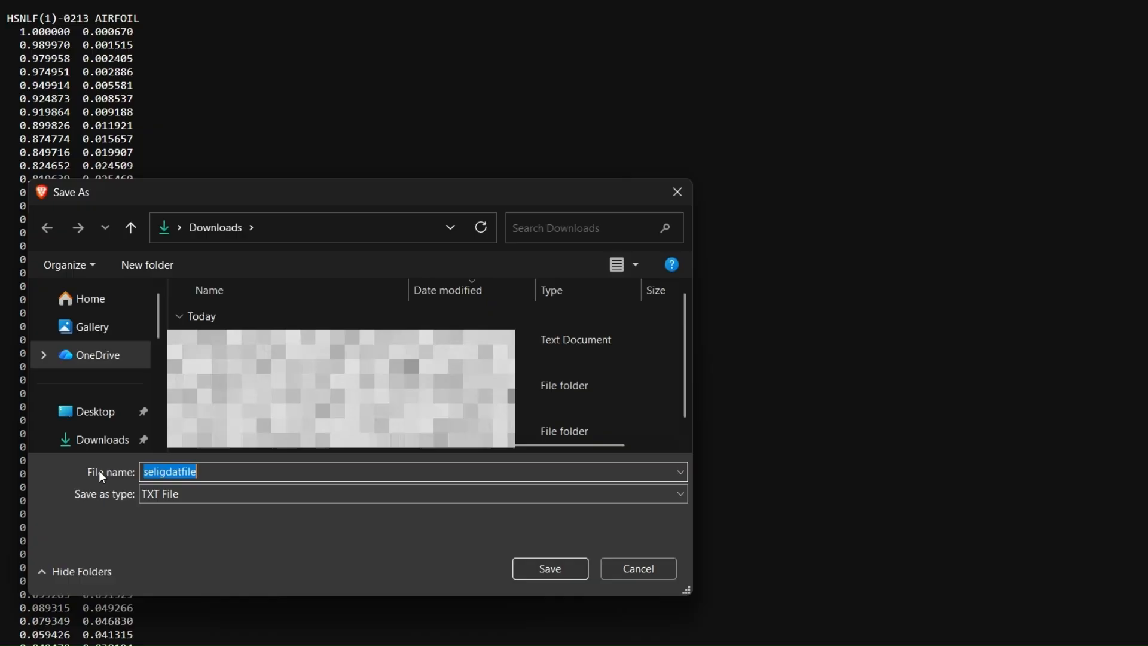
left_click(551, 568)
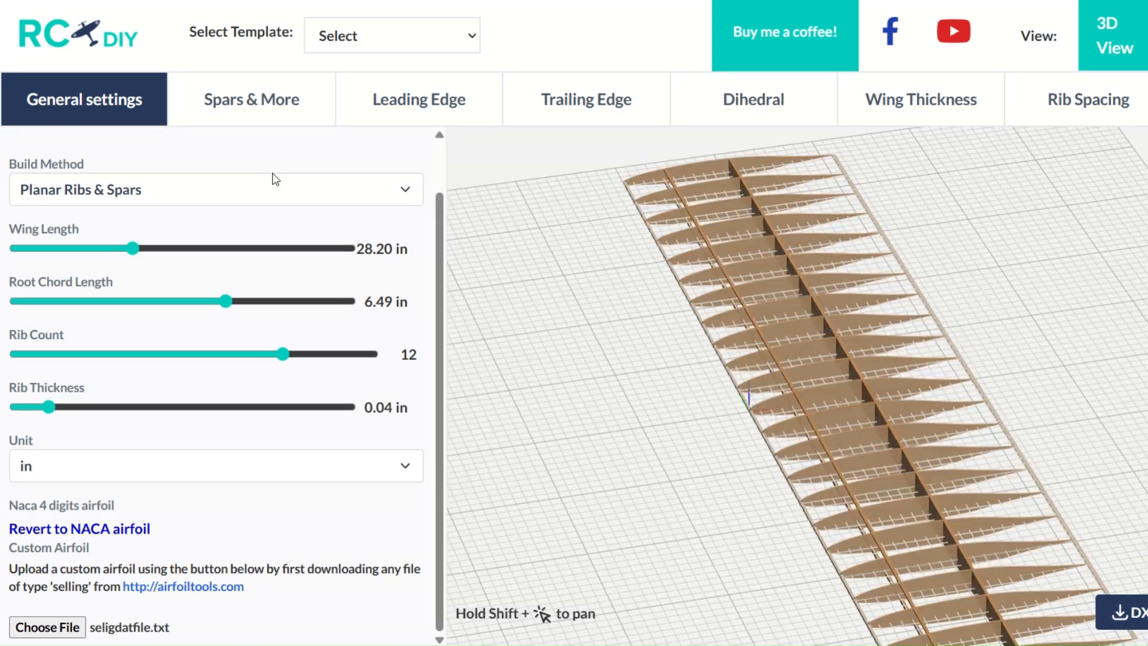
Step: Review the Spars & More element types and move to the leading edge settings
left_click(251, 98)
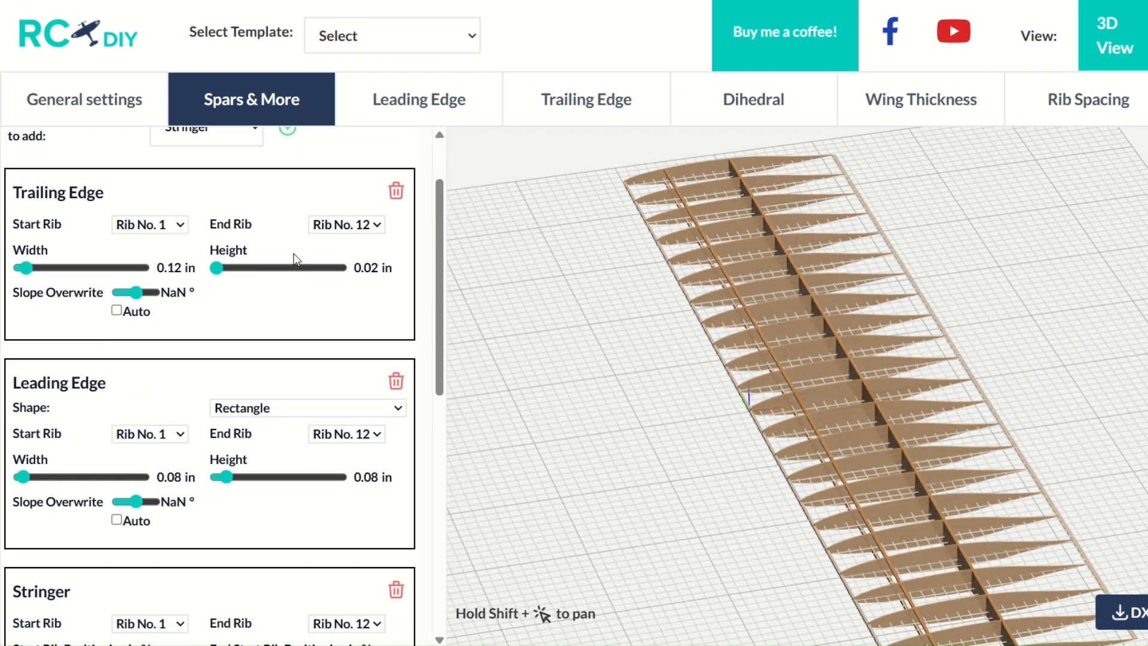
left_click(206, 215)
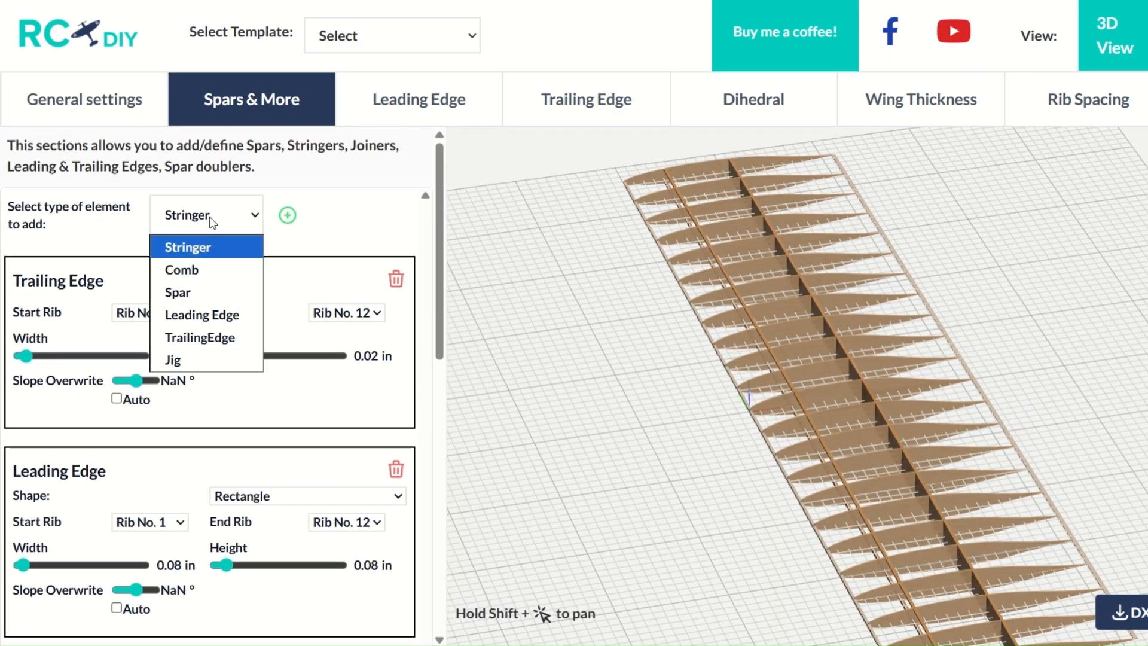
left_click(419, 100)
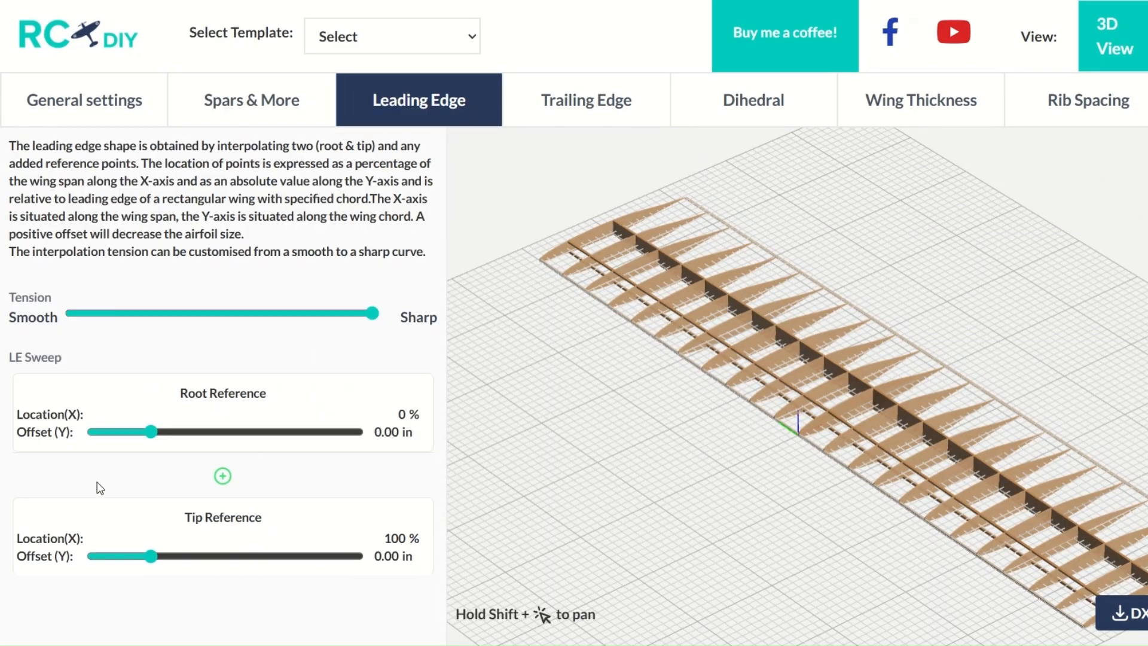
Step: Set the leading edge root reference offset to -0.87 in and dihedral angle to 2.10°
left_click_drag(151, 432, 133, 432)
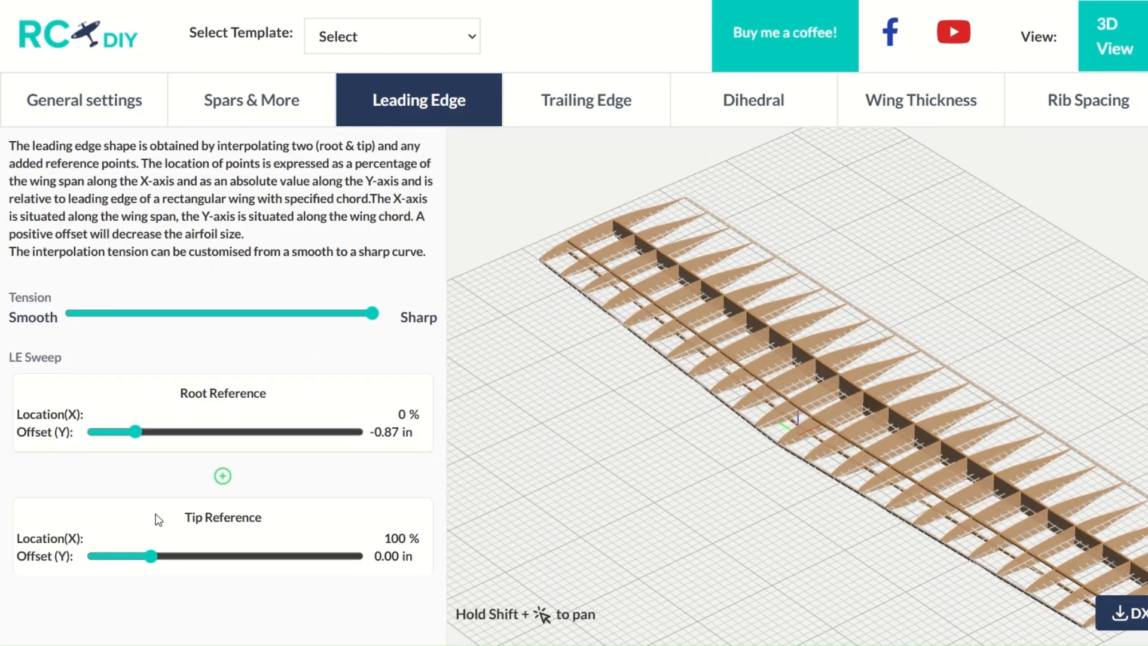
left_click(753, 101)
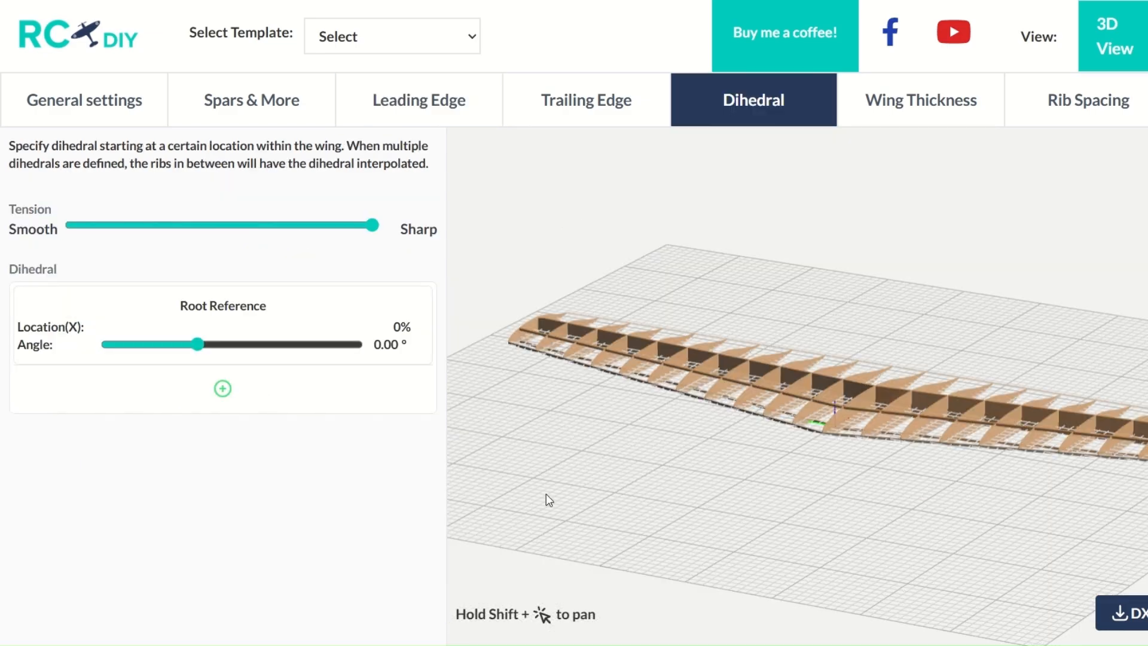
left_click_drag(196, 344, 206, 344)
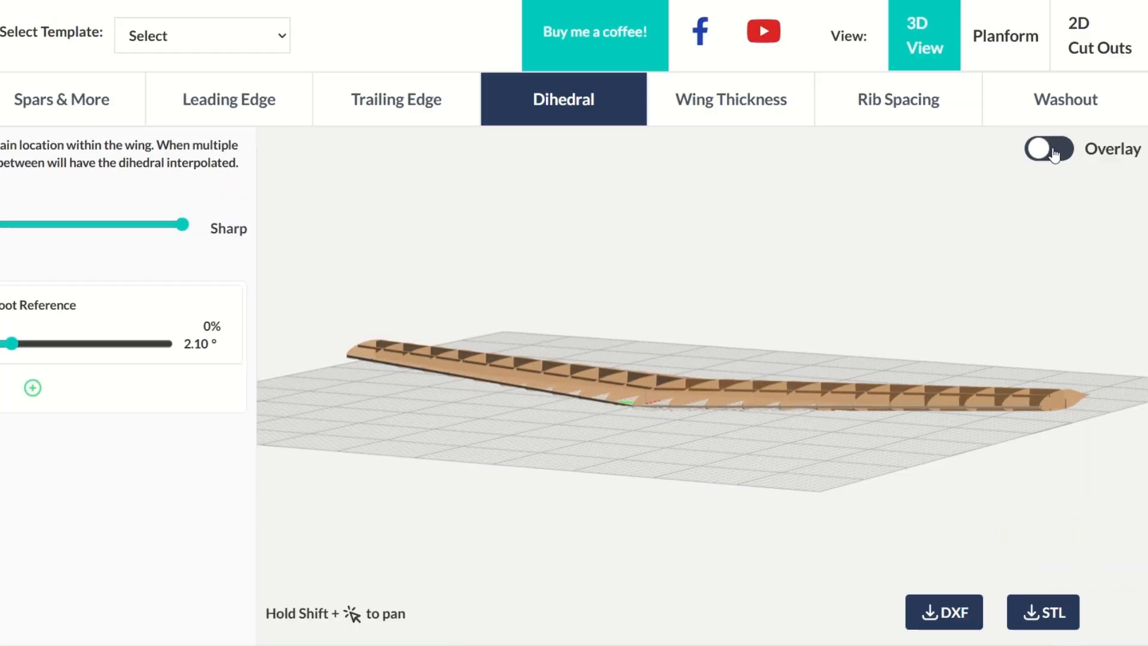
Step: Increase the washout angle, view the planform, and switch the build method to 3D Print
left_click(1065, 99)
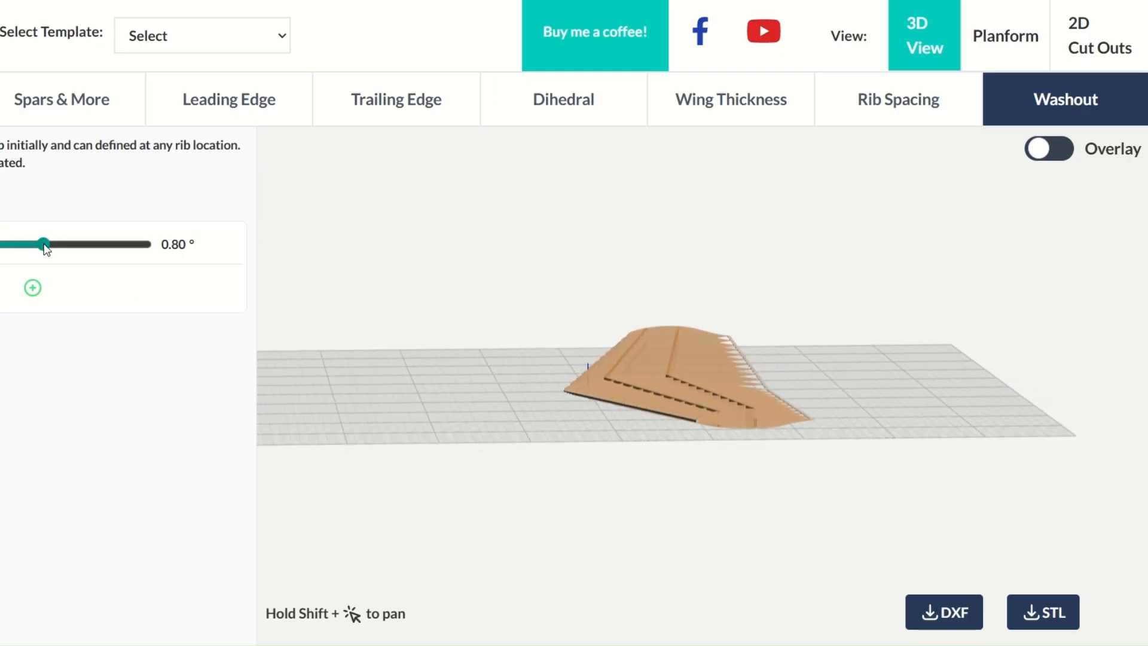
left_click_drag(43, 244, 50, 244)
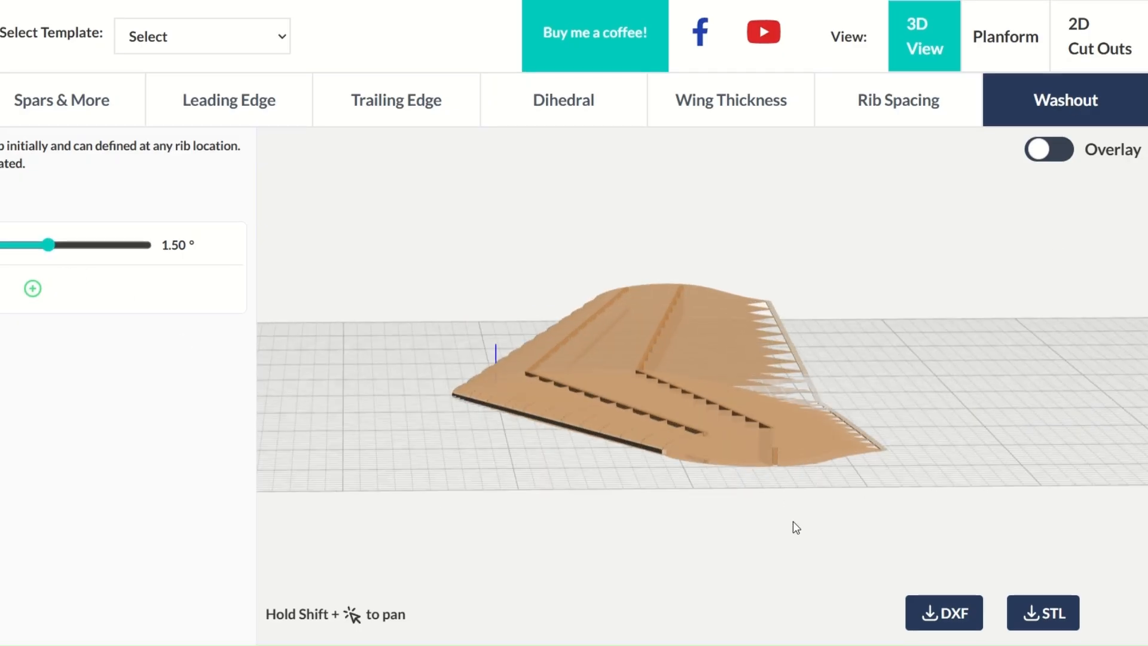
left_click(1005, 36)
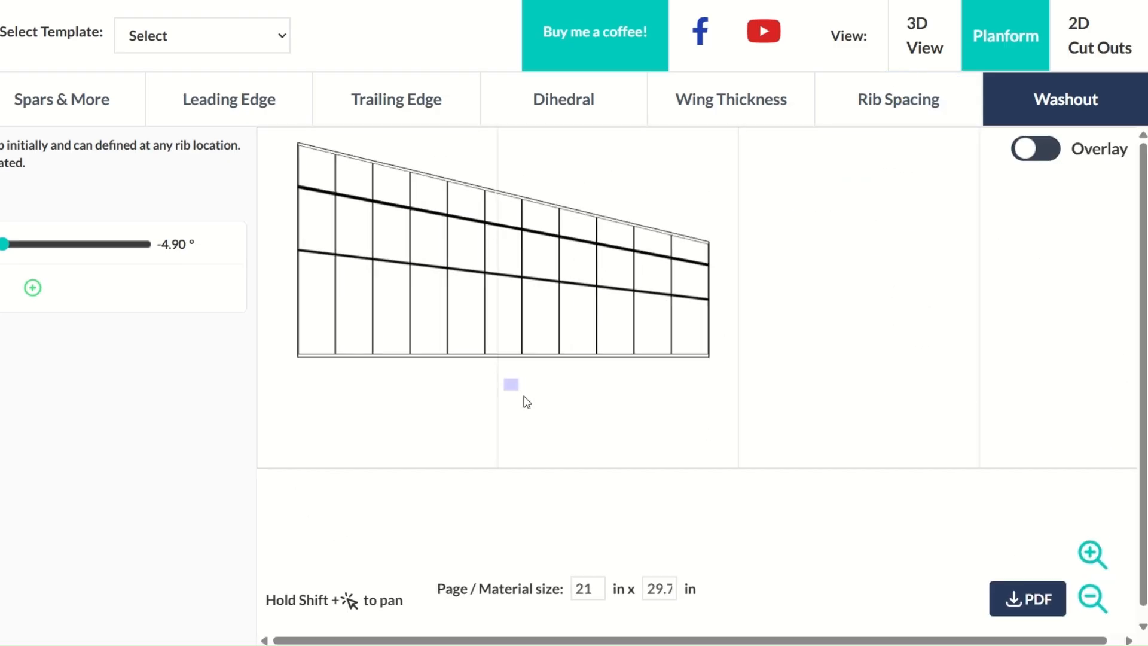
left_click(1098, 37)
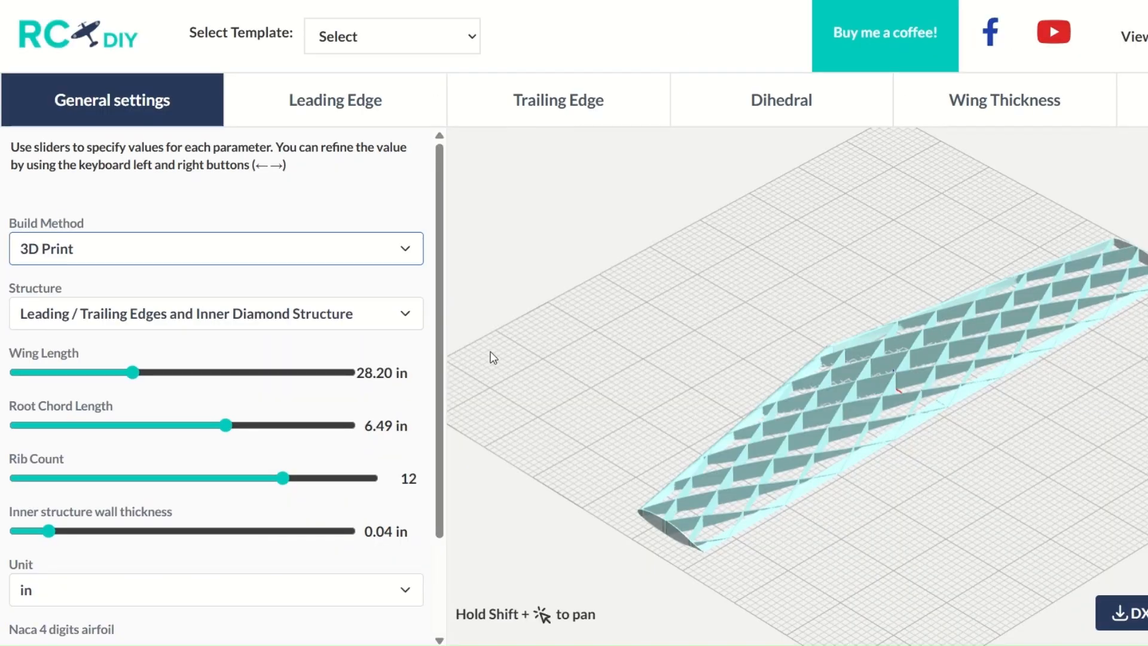
Step: Go to the RCPlaneDIY website home page via the logo
left_click(215, 313)
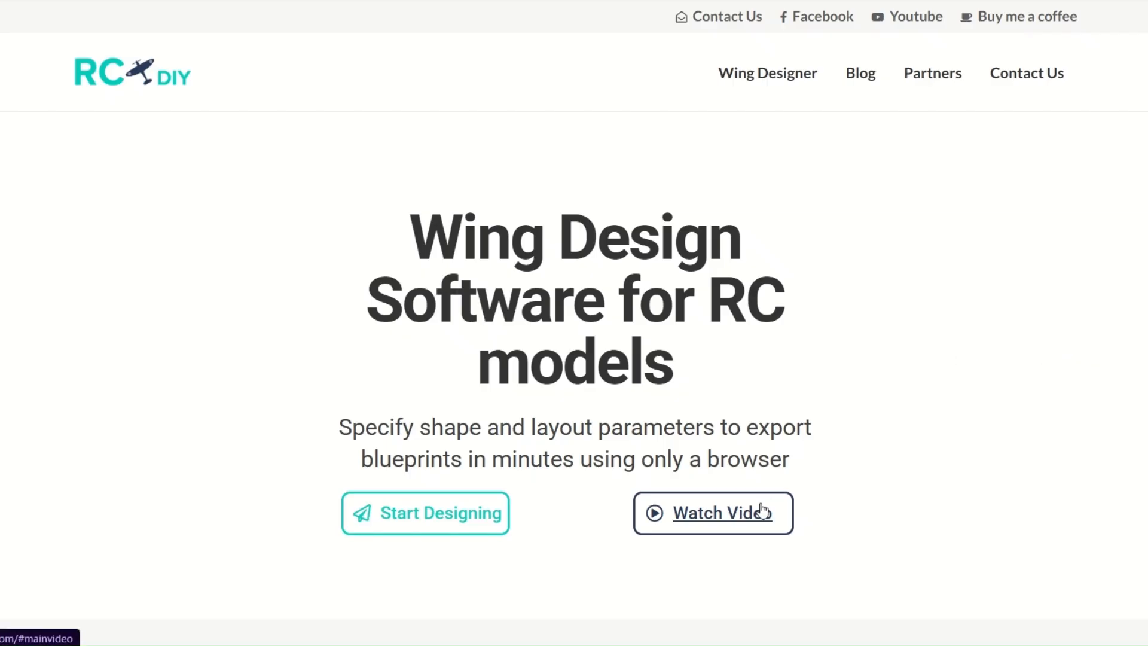
Step: Scroll past the rib & spar, DXF and STL examples and return to the Wing Designer
scroll("down", 3)
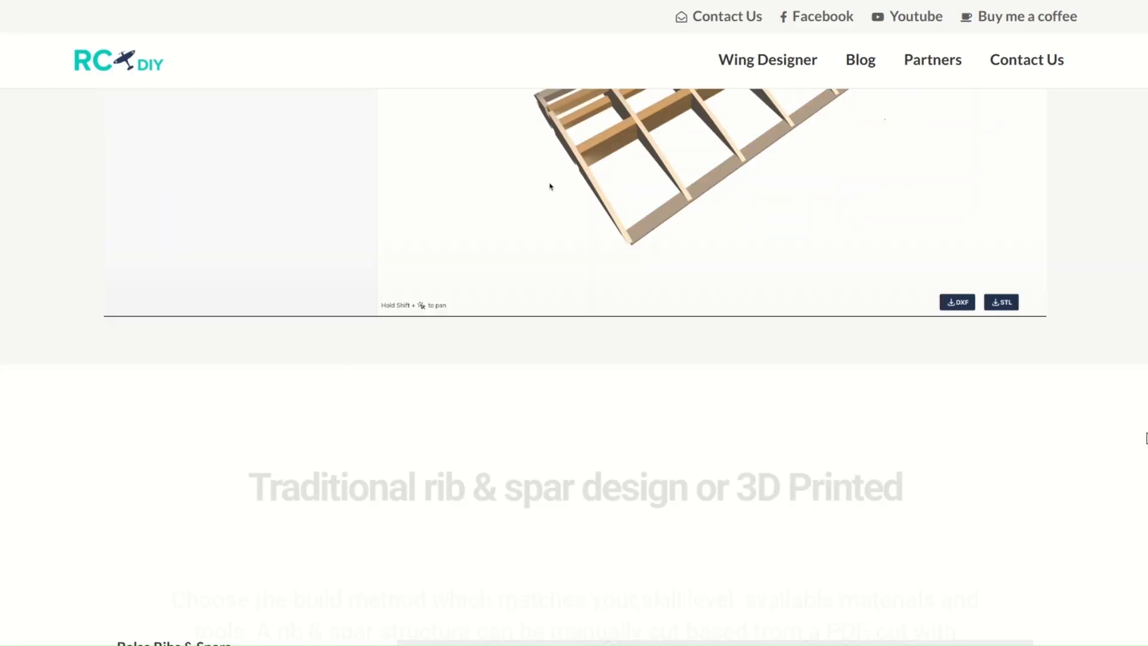
scroll("down", 3)
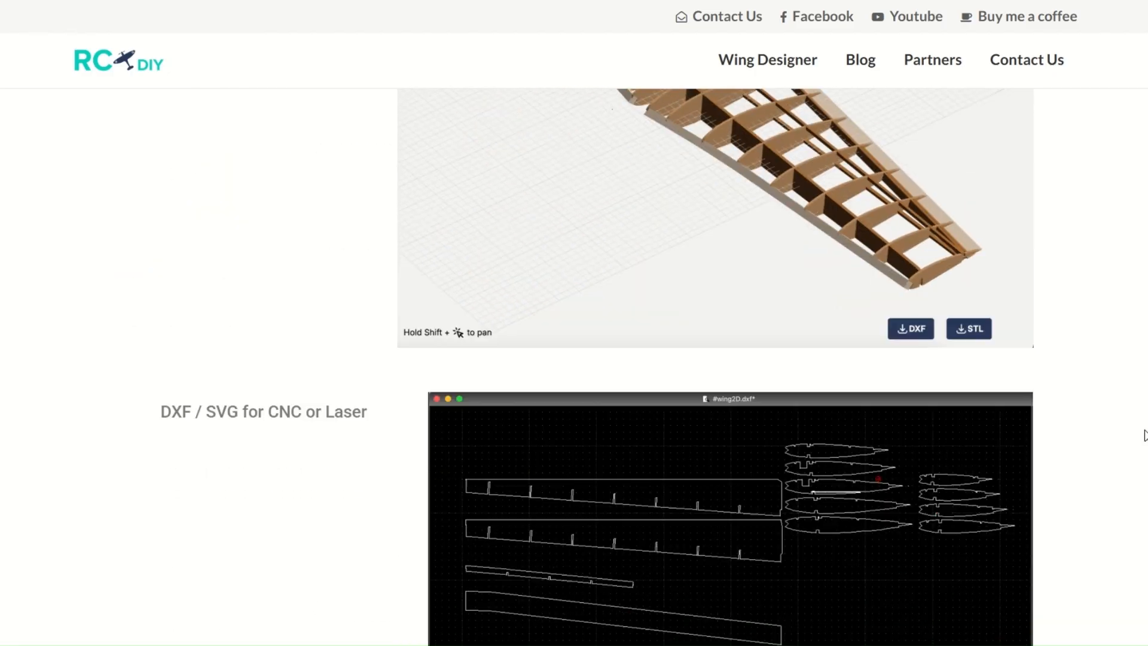
scroll("down", 3)
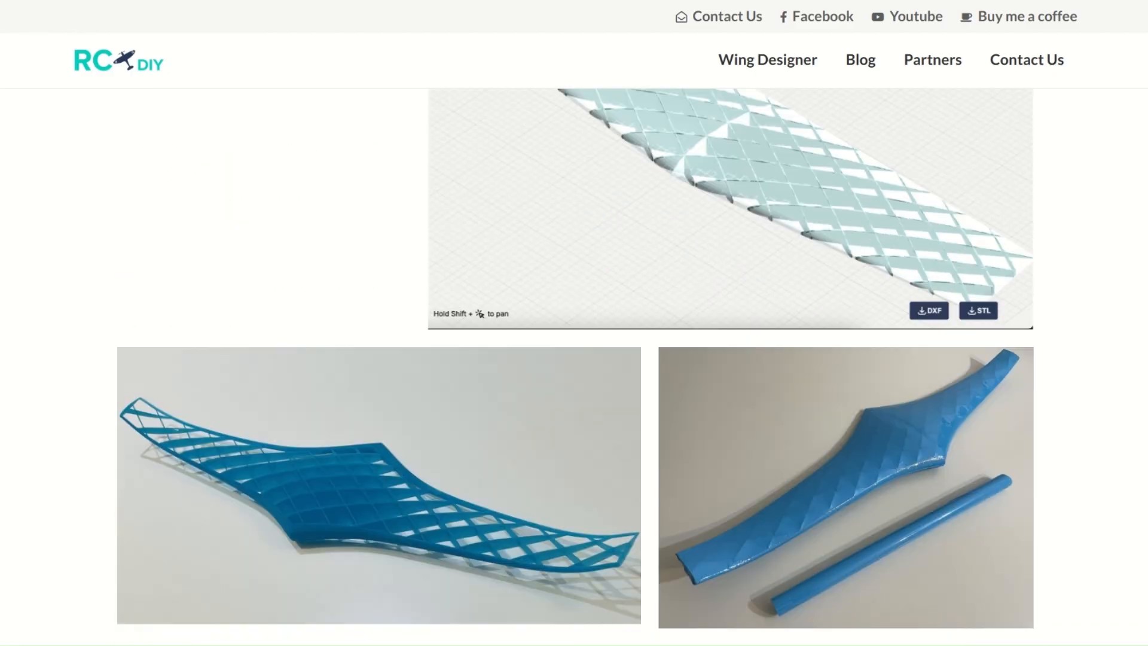
scroll("down", 3)
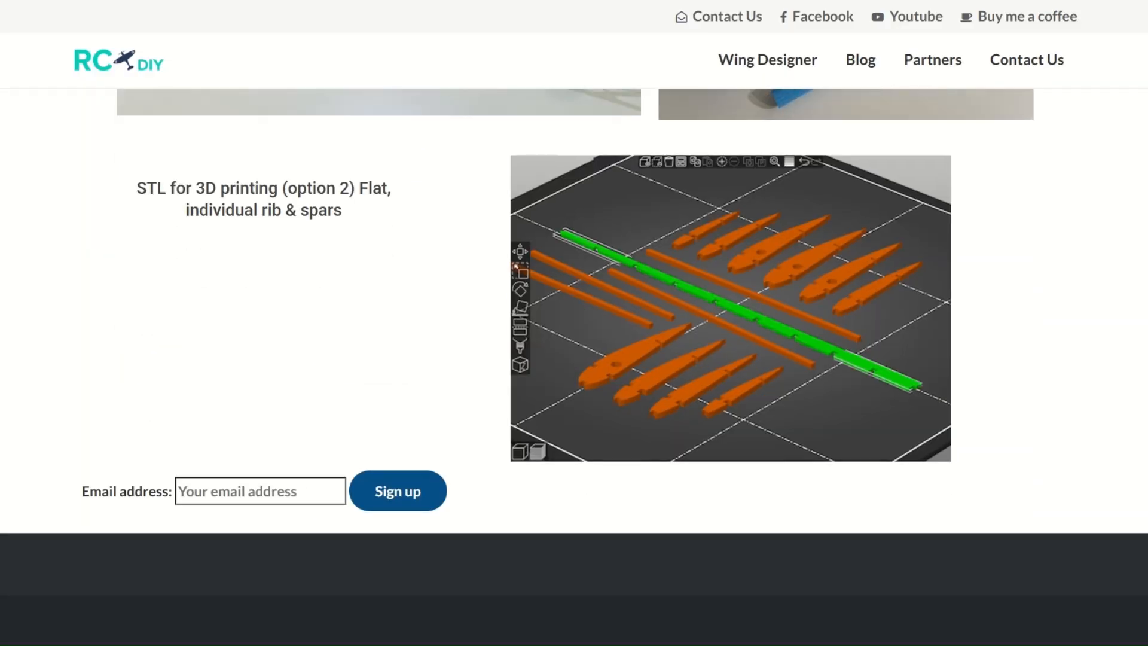
left_click(768, 60)
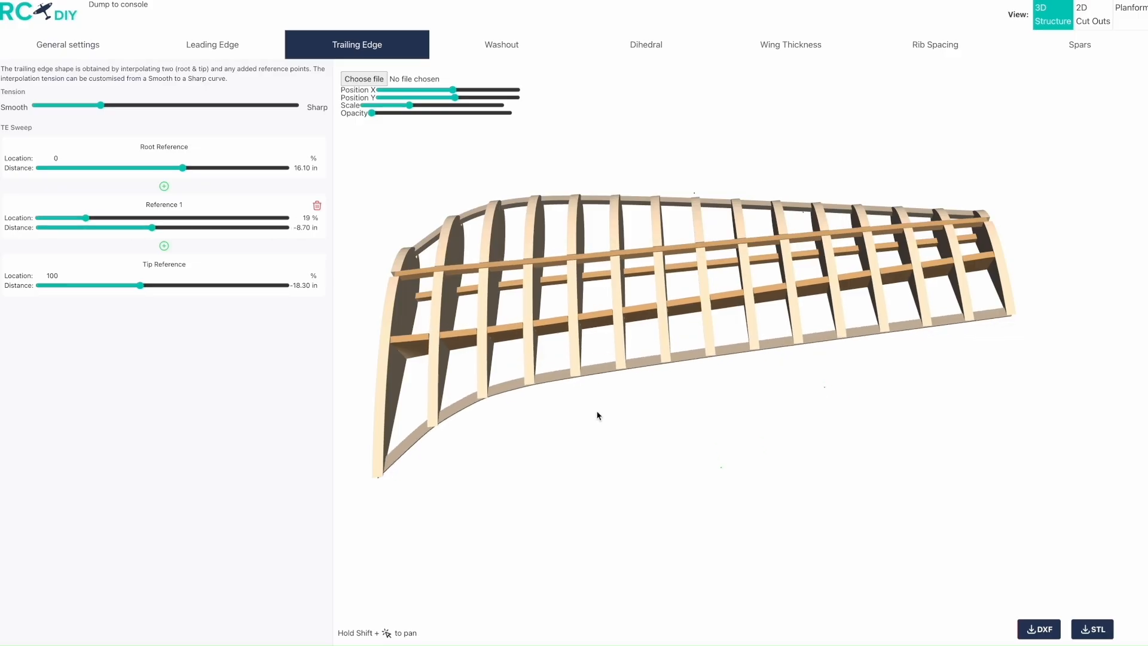
Step: Set the washout at rib 15 to -10.30°
left_click(502, 45)
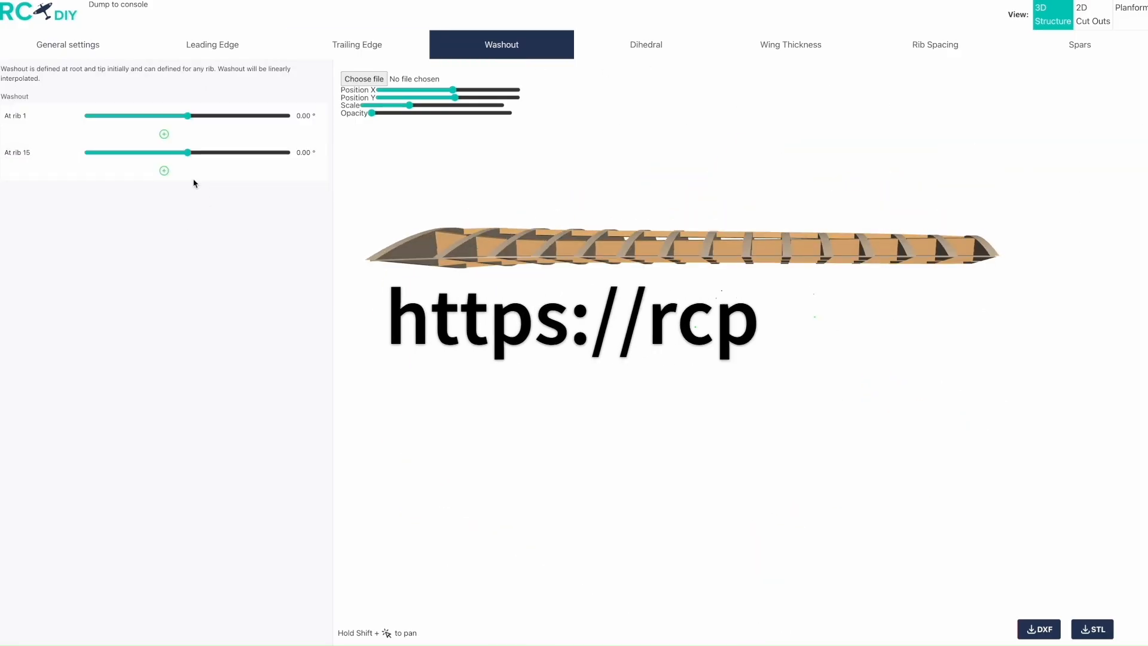
left_click_drag(188, 151, 120, 151)
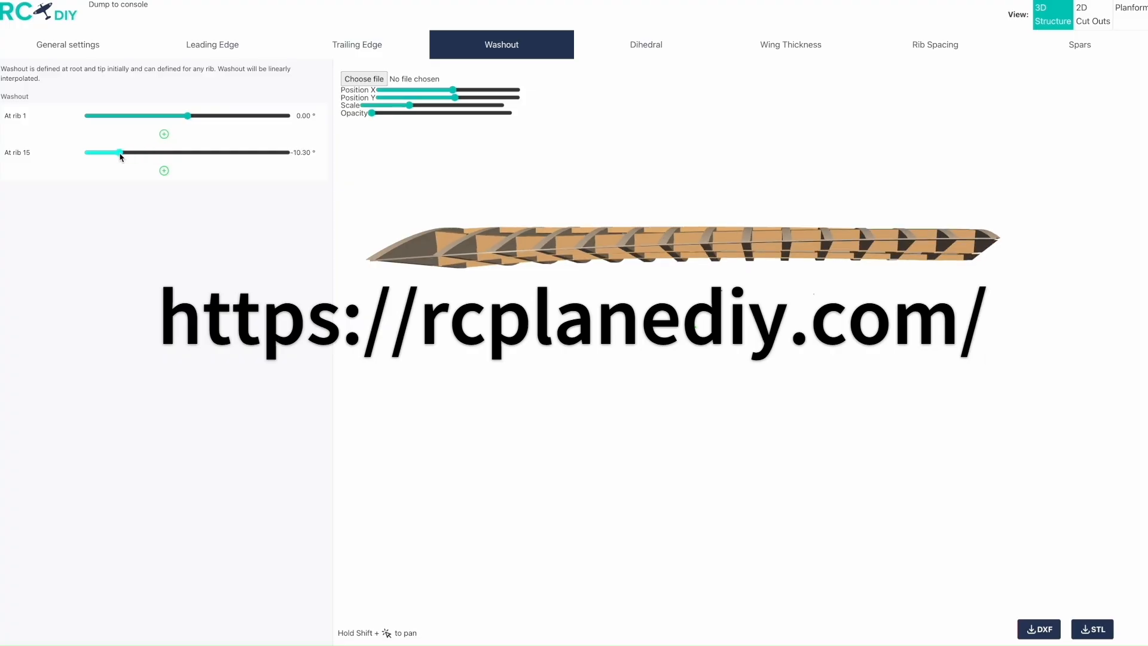
Step: Set root dihedral to -1.90° and add a 3.30° reference point at 23.2% span
left_click(646, 44)
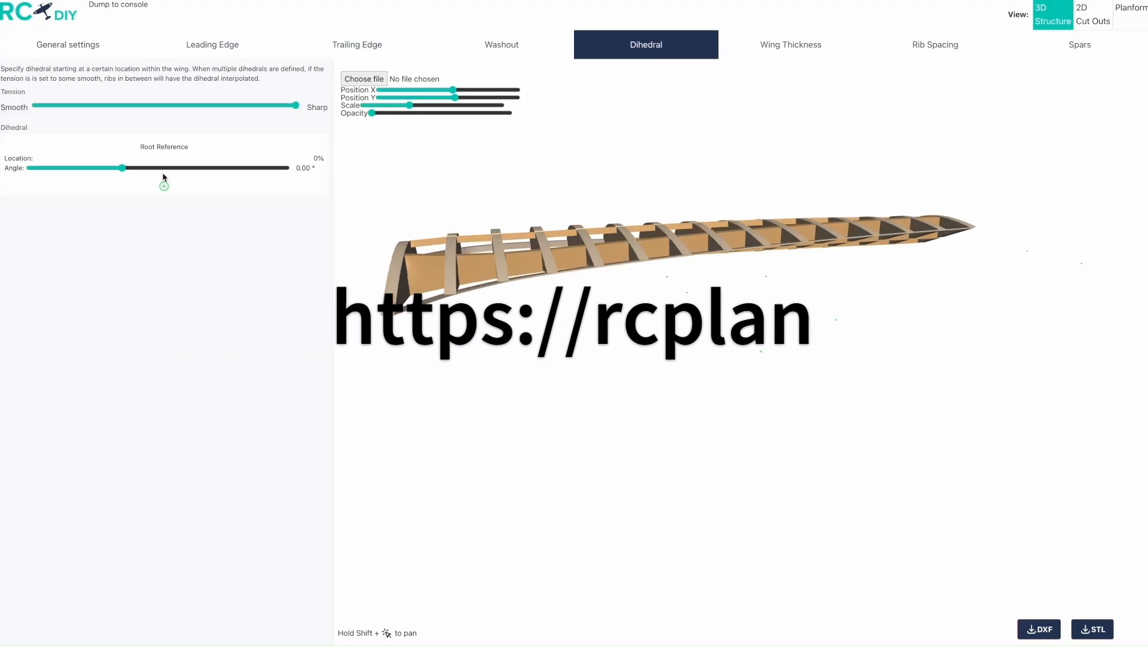
left_click_drag(122, 168, 115, 168)
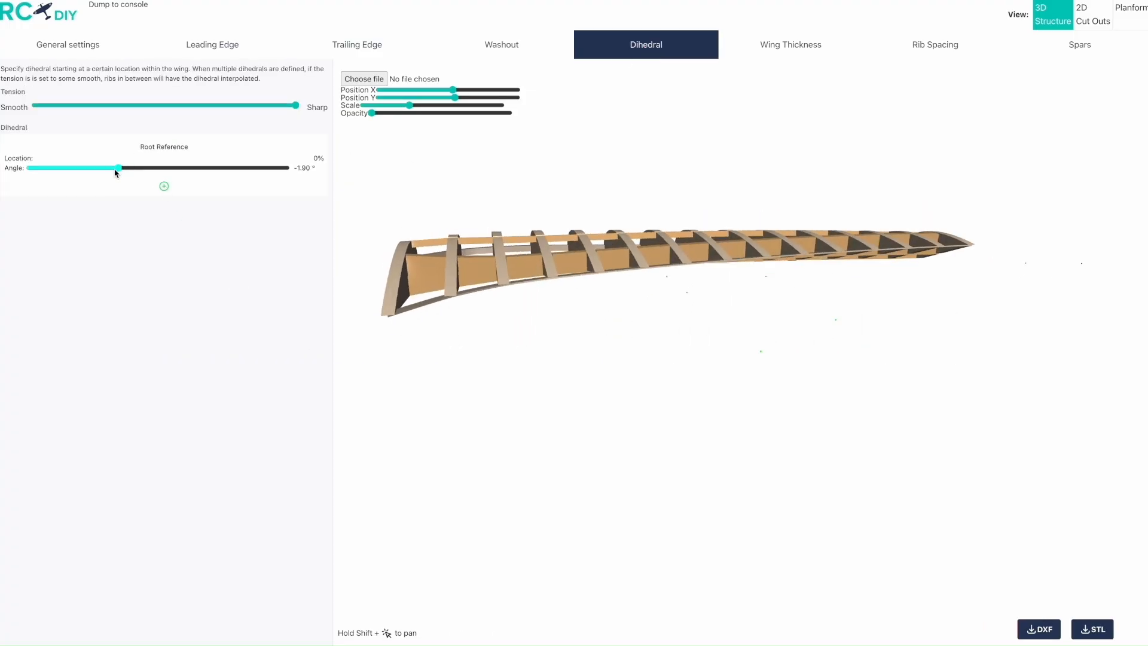
left_click(164, 185)
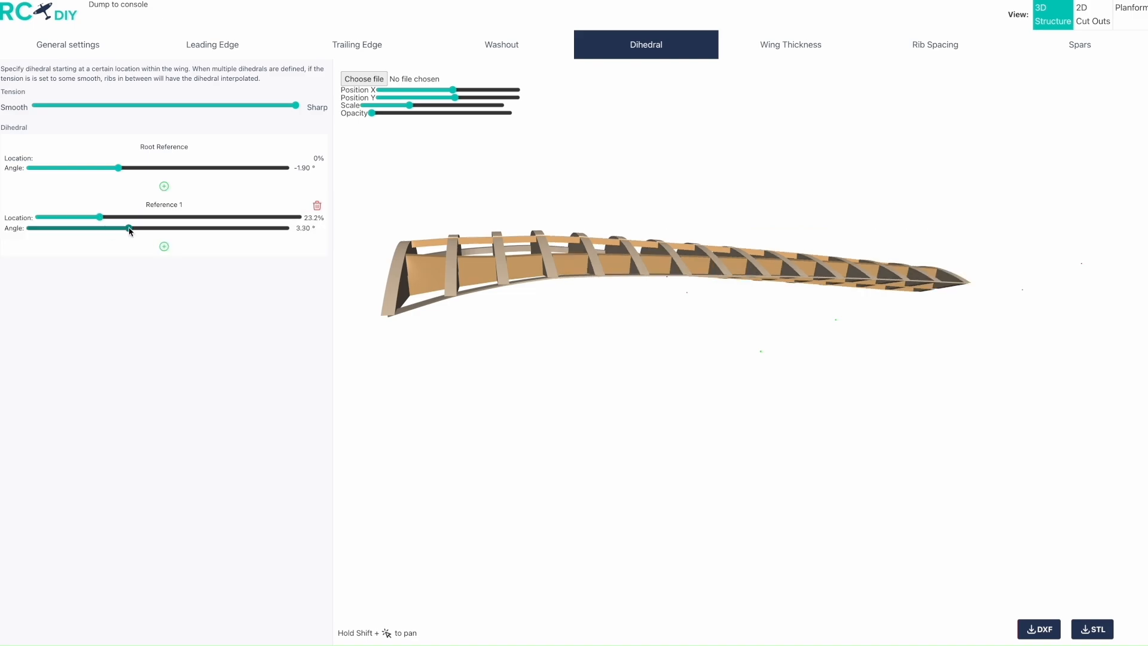